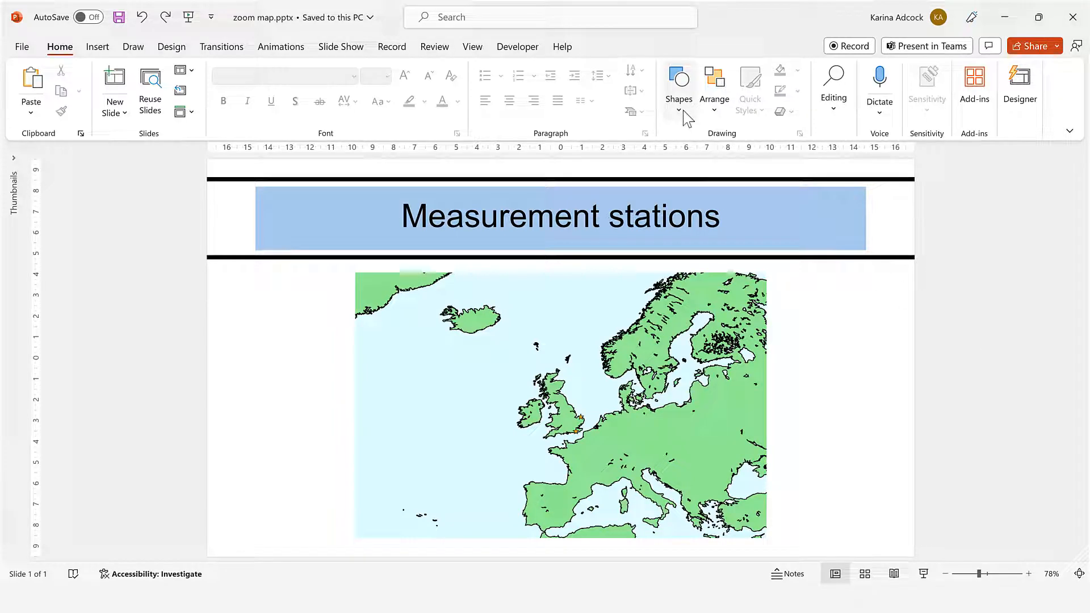
Draw a rectangle covering the entire slide and send it to the back.
left_click(678, 85)
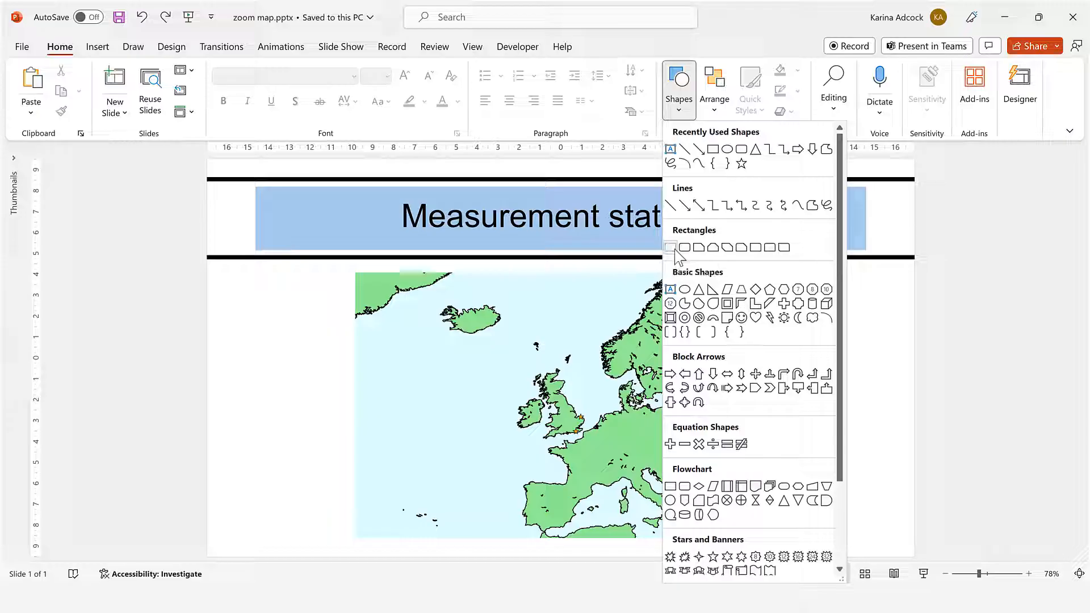
left_click(670, 248)
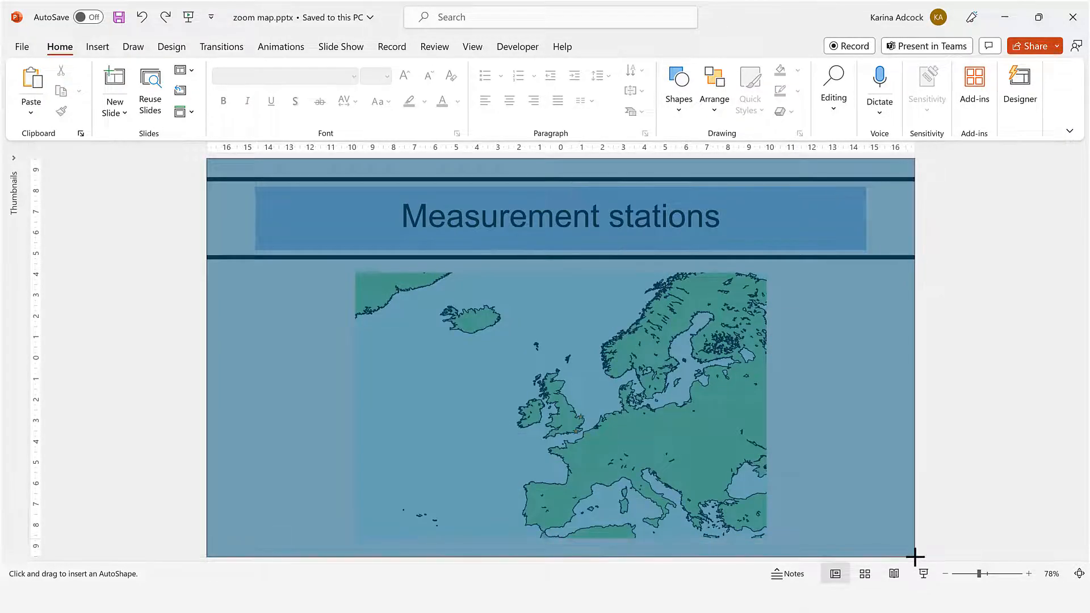
left_click_drag(206, 158, 915, 556)
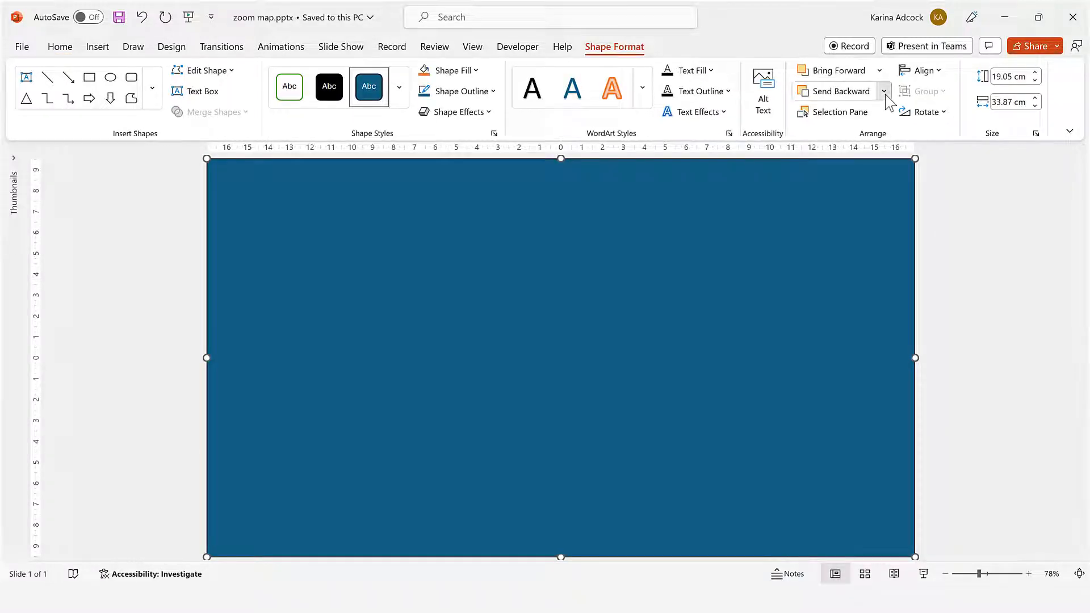
left_click(884, 91)
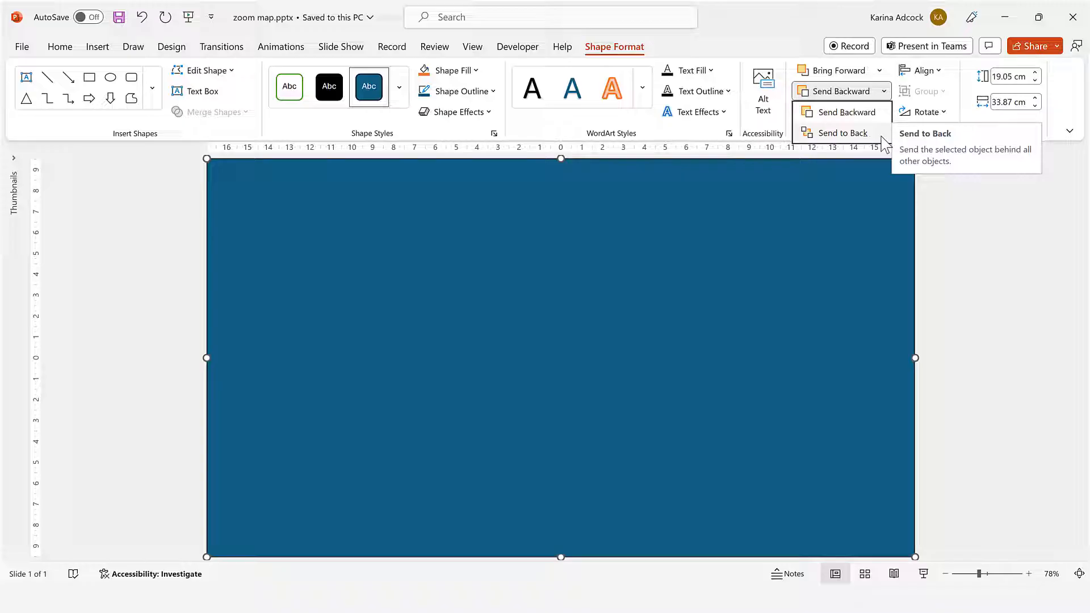
left_click(842, 133)
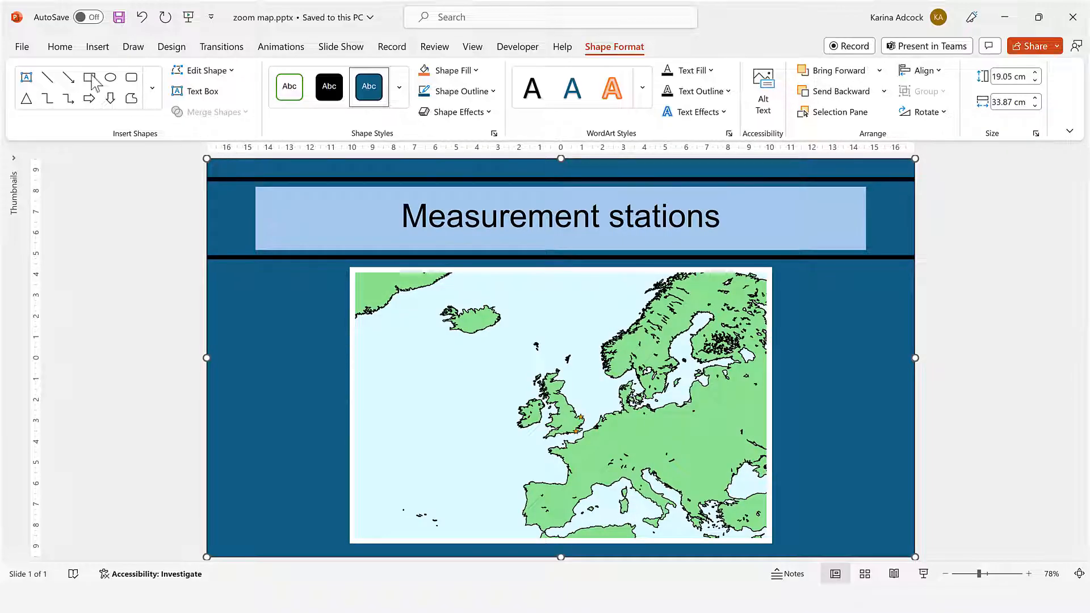
Draw a second rectangle over the map, try Merge Shapes, then undo the test move.
left_click(89, 78)
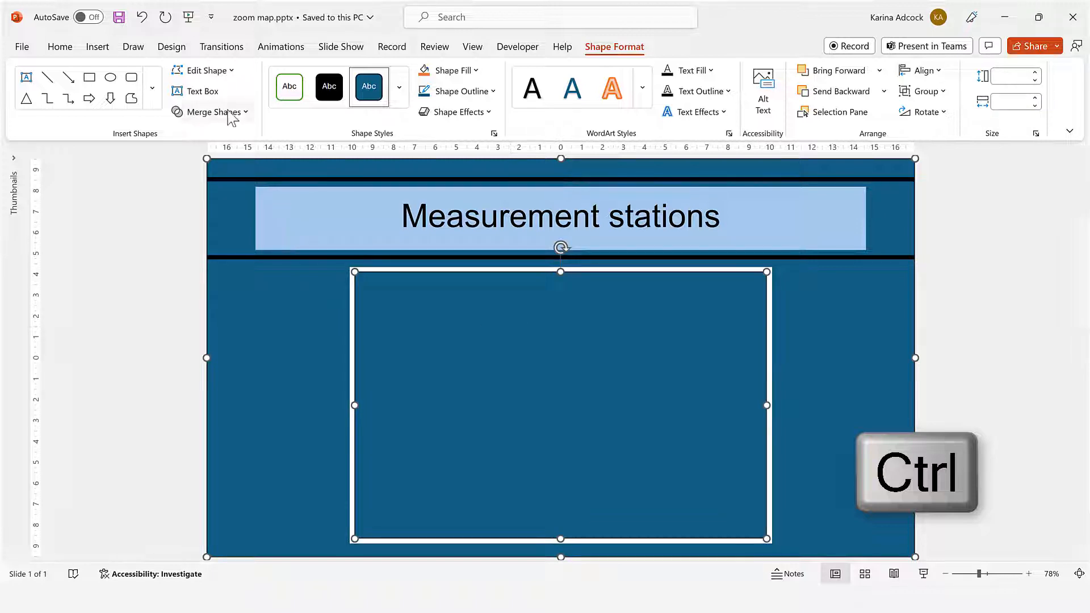
left_click(211, 112)
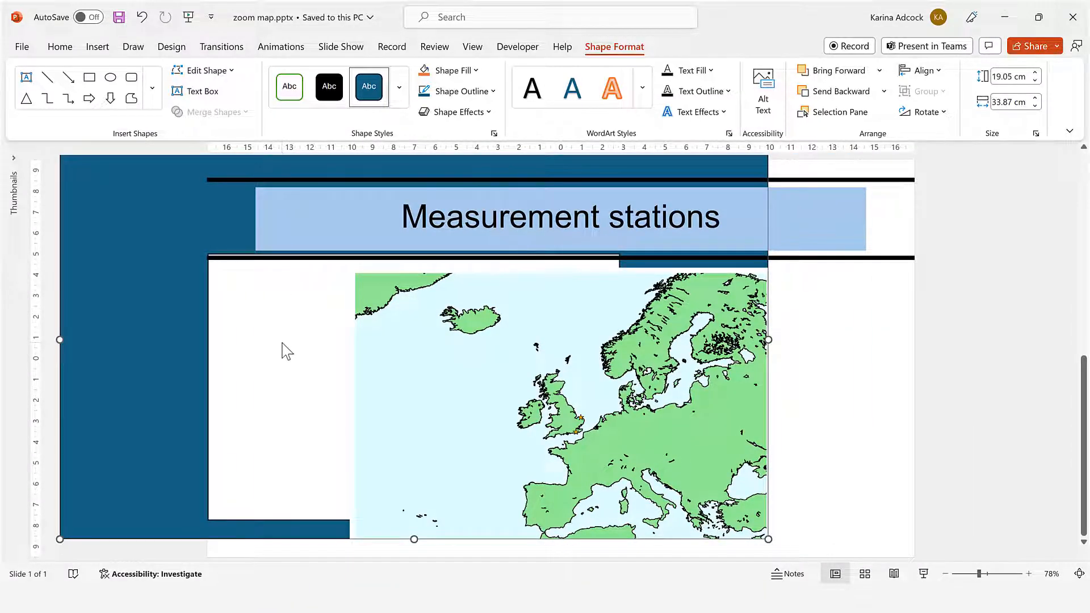
key("Ctrl+Z")
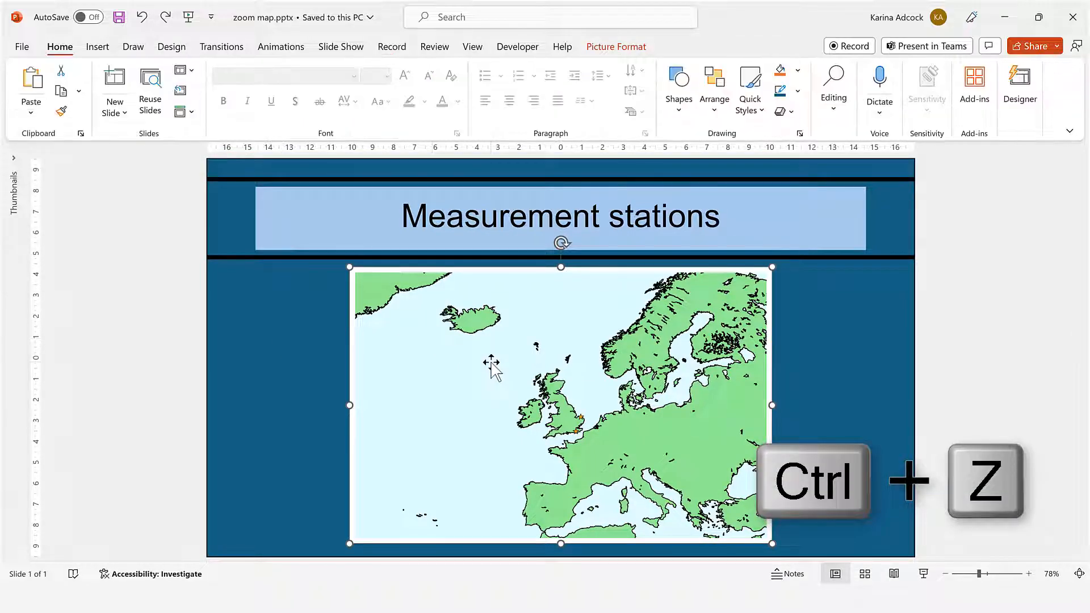
Apply the Grow/Shrink emphasis effect to the map picture from the full animation gallery.
left_click(280, 47)
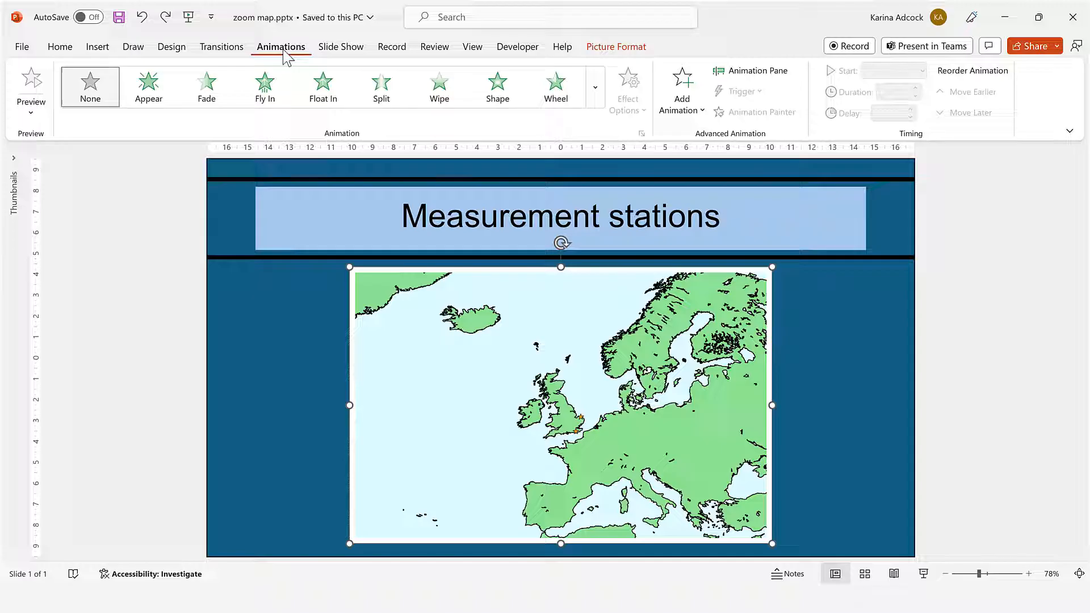
left_click(595, 87)
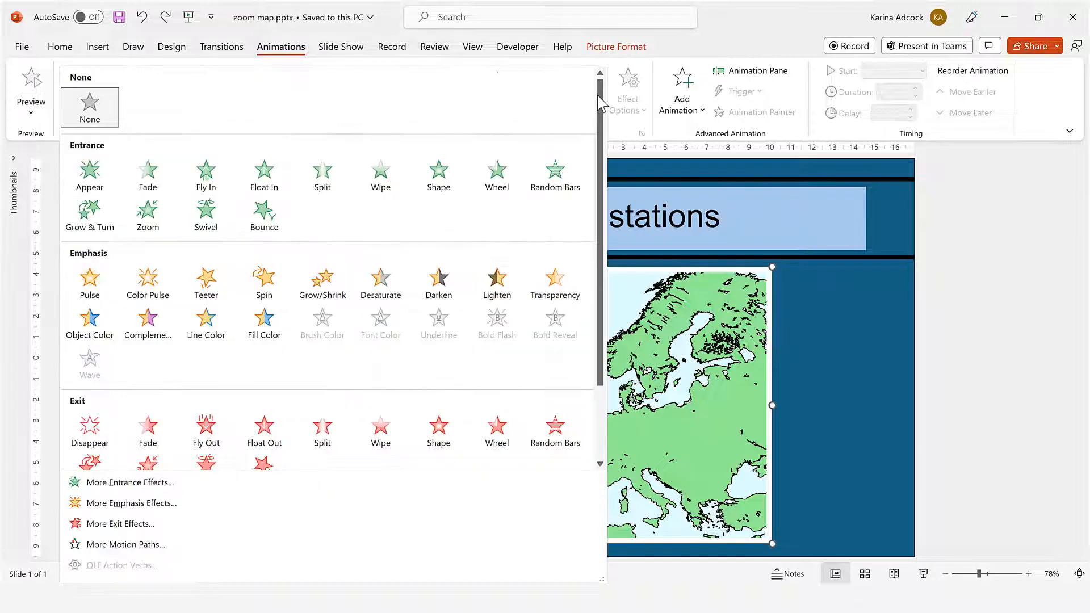
mouse_move(322, 284)
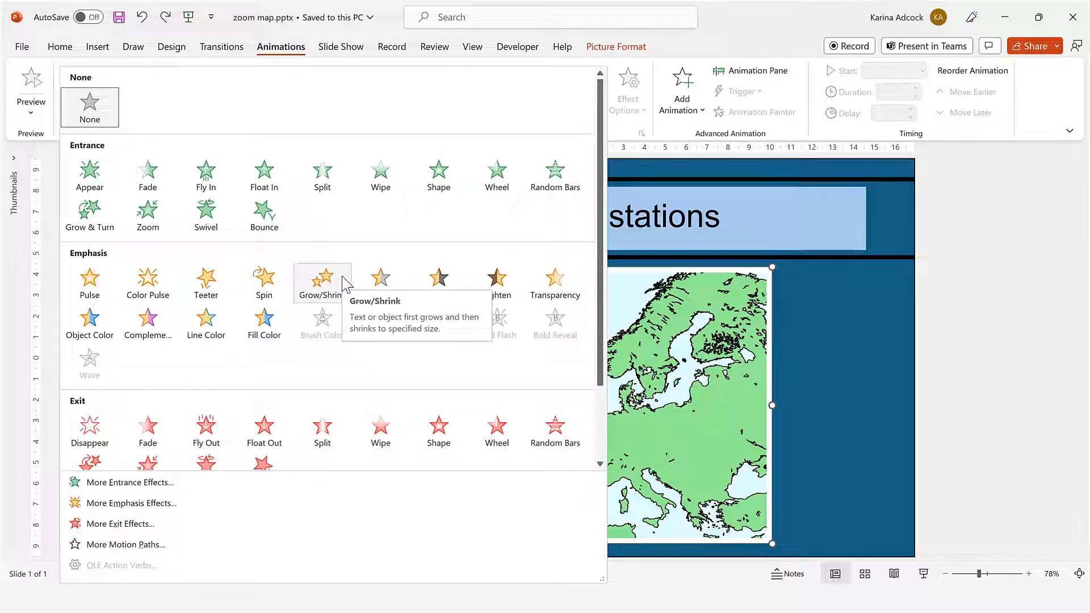
left_click(322, 278)
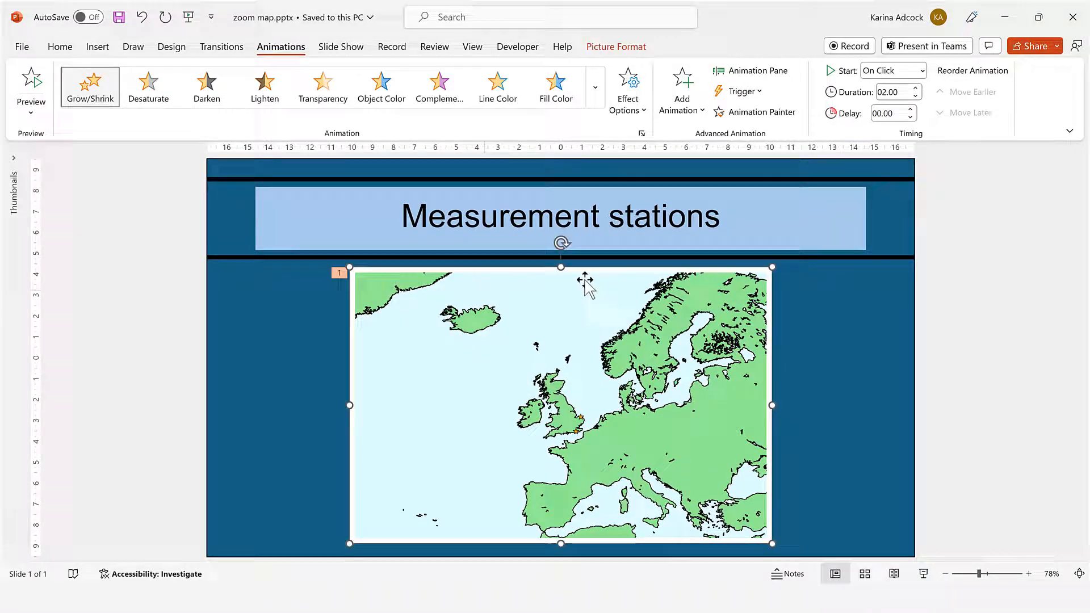
left_click(616, 46)
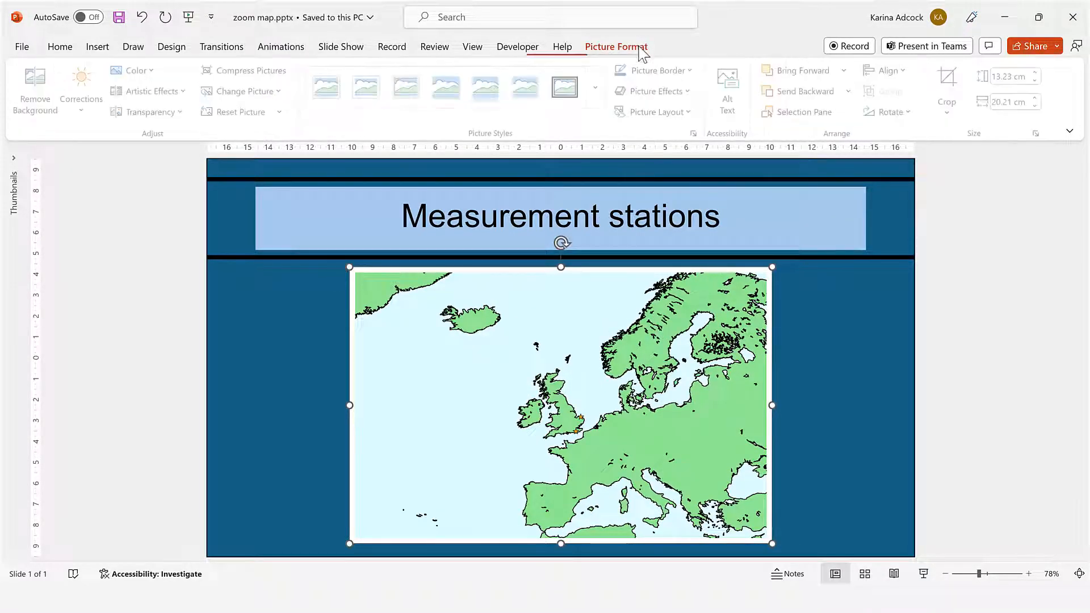
Send the map back one layer and give the frame shape no outline.
left_click(847, 91)
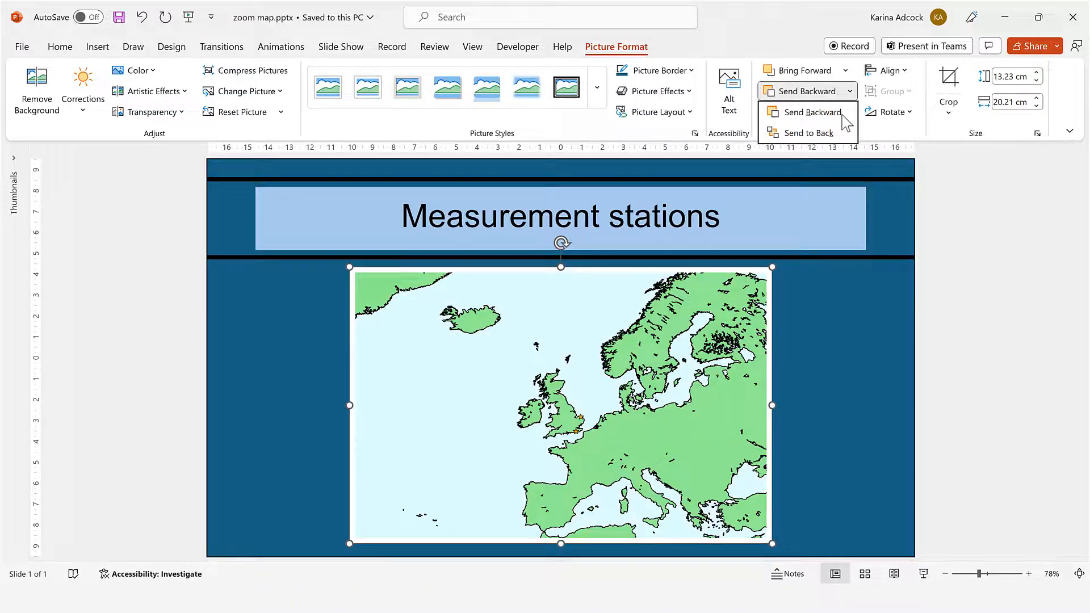
left_click(810, 112)
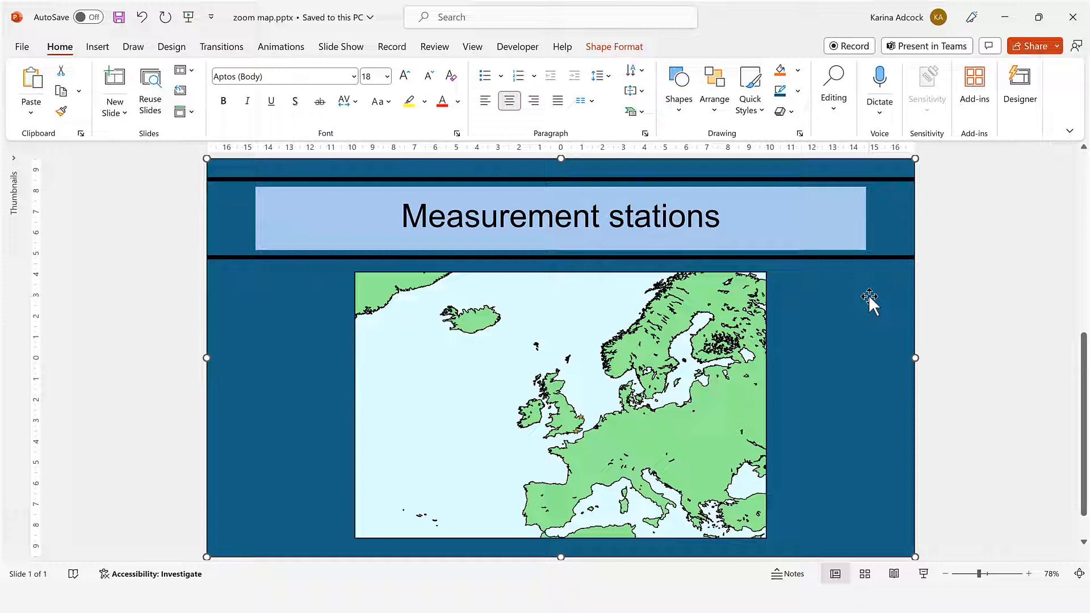
mouse_move(627, 53)
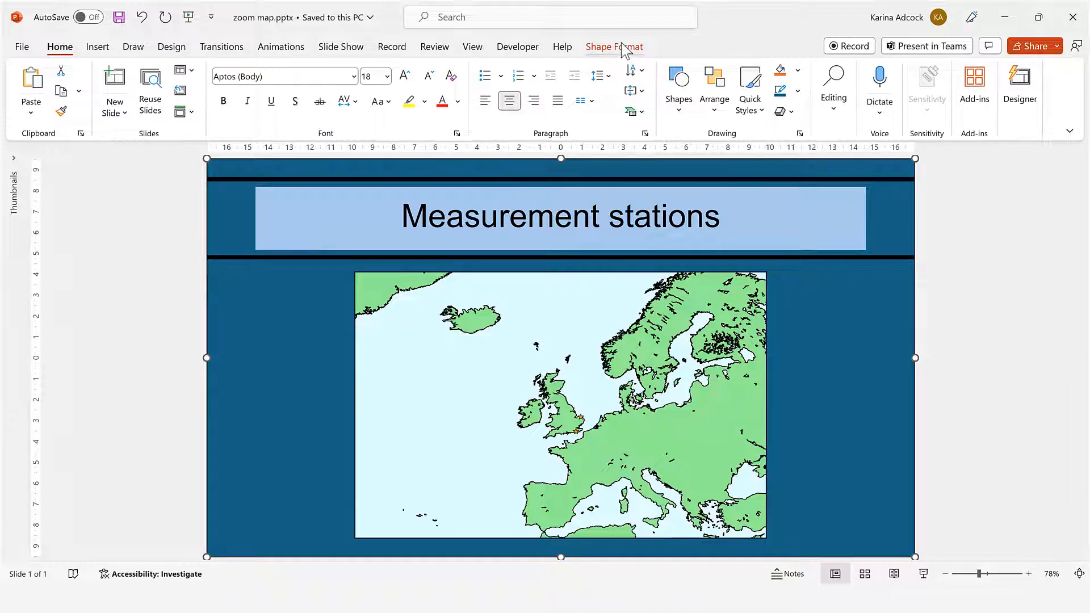
left_click(615, 47)
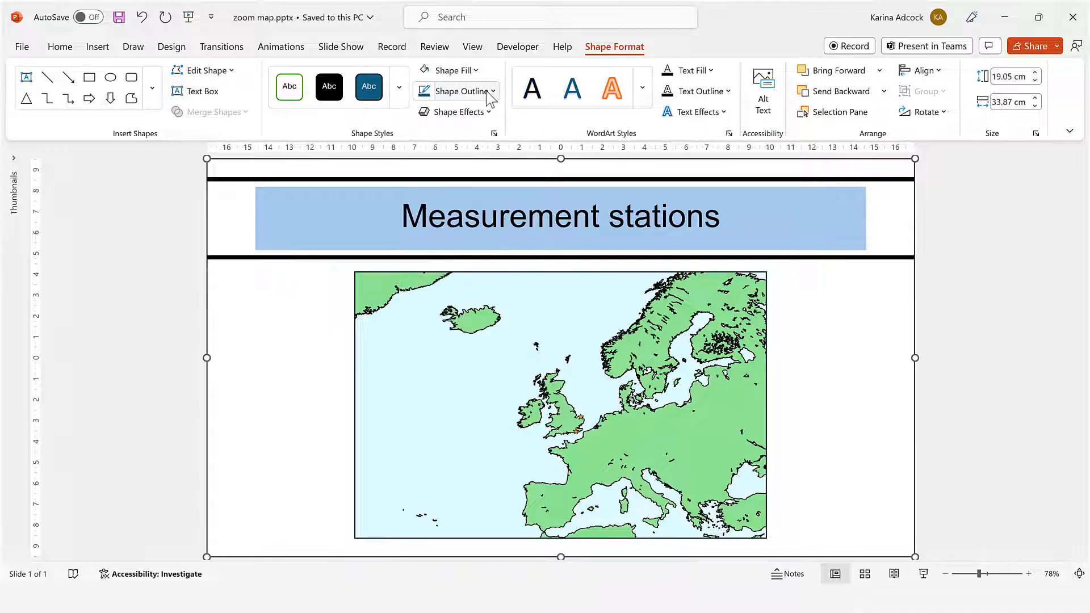
left_click(462, 91)
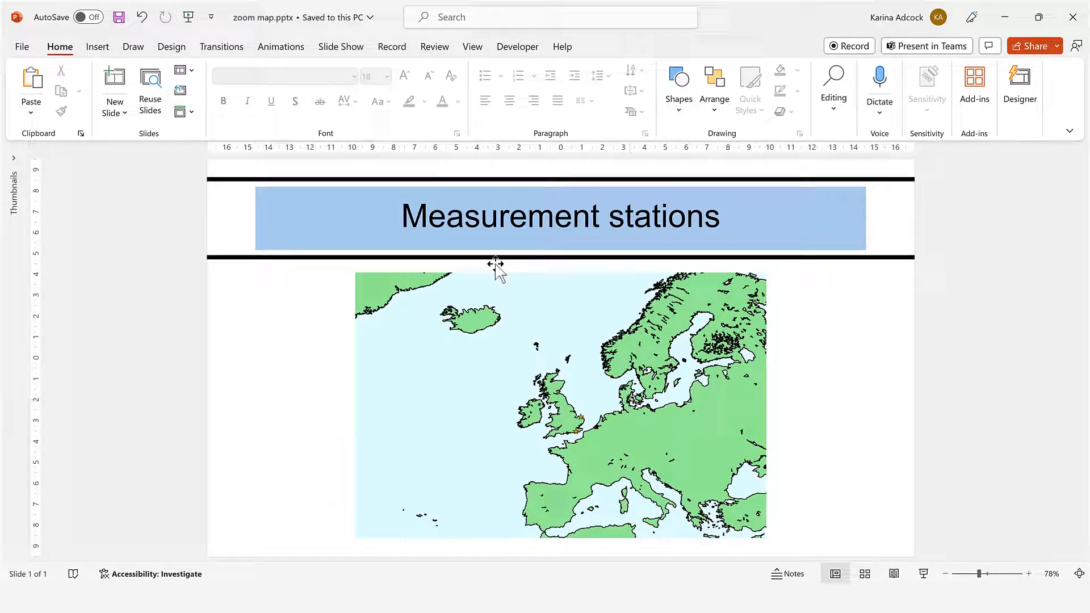
In the Animation Pane, set the Grow/Shrink to Custom 200% size and 1-second duration.
left_click(281, 46)
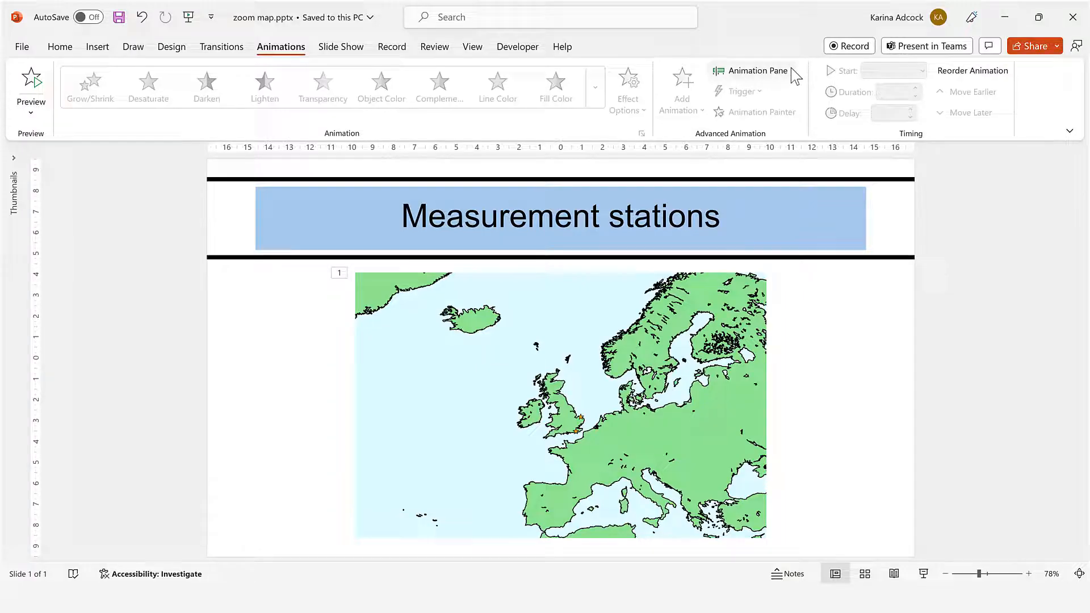
left_click(751, 70)
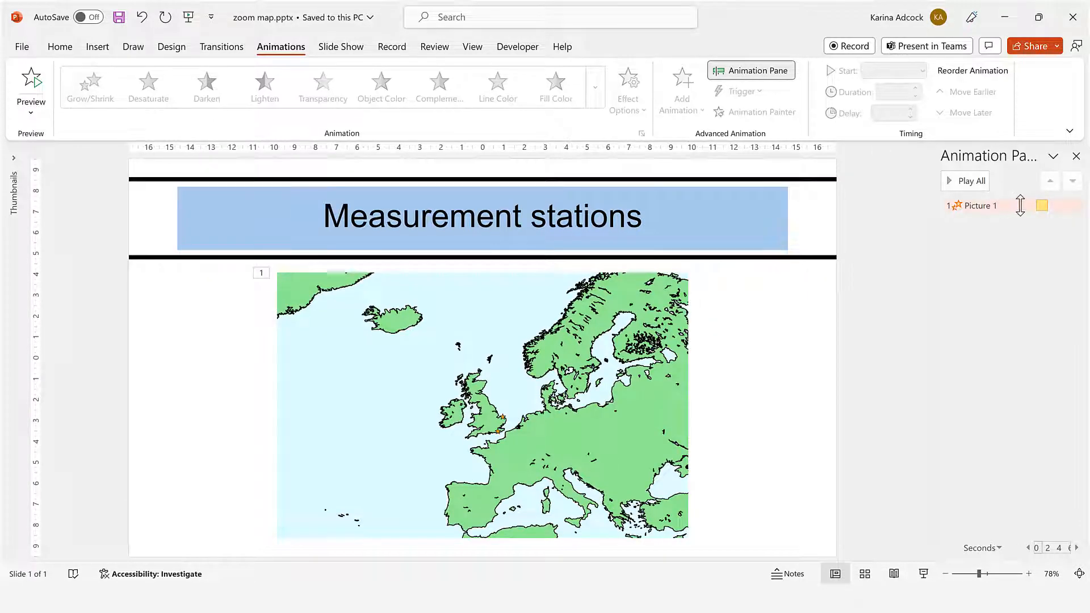
left_click(1076, 206)
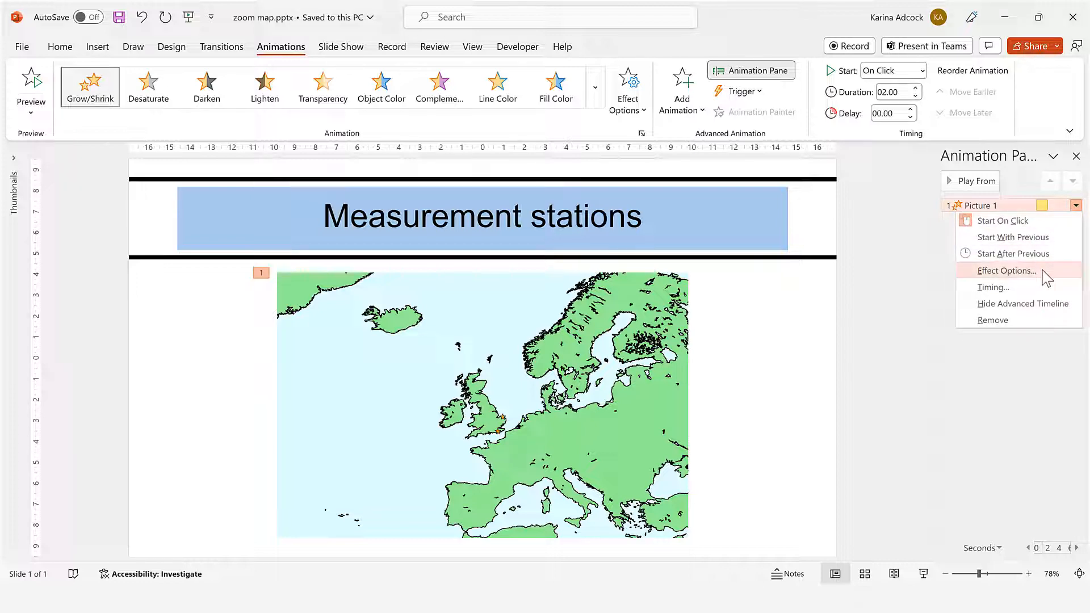
left_click(1007, 271)
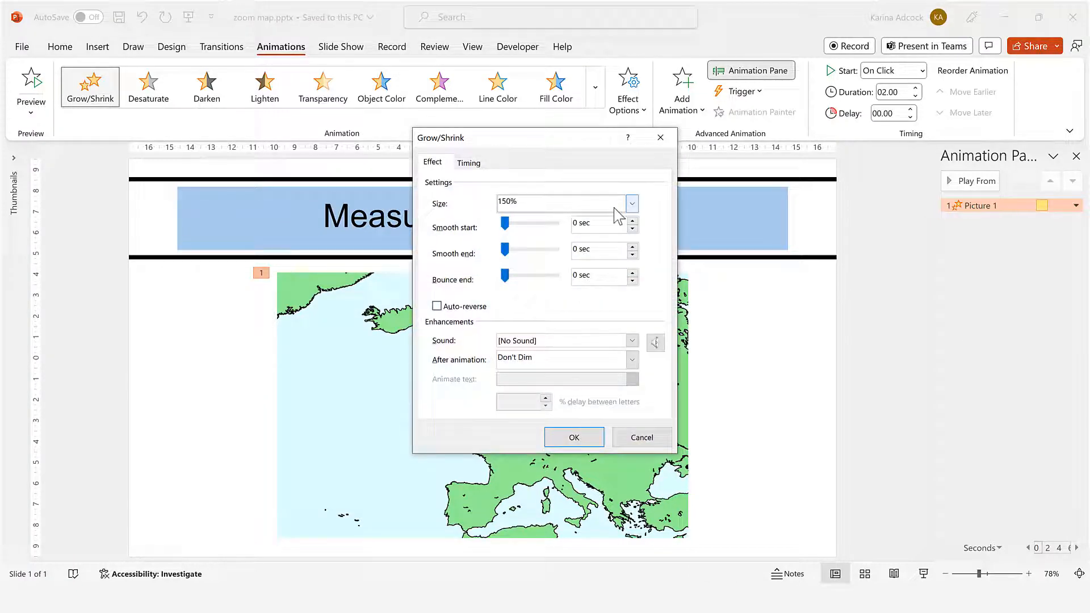
left_click(632, 203)
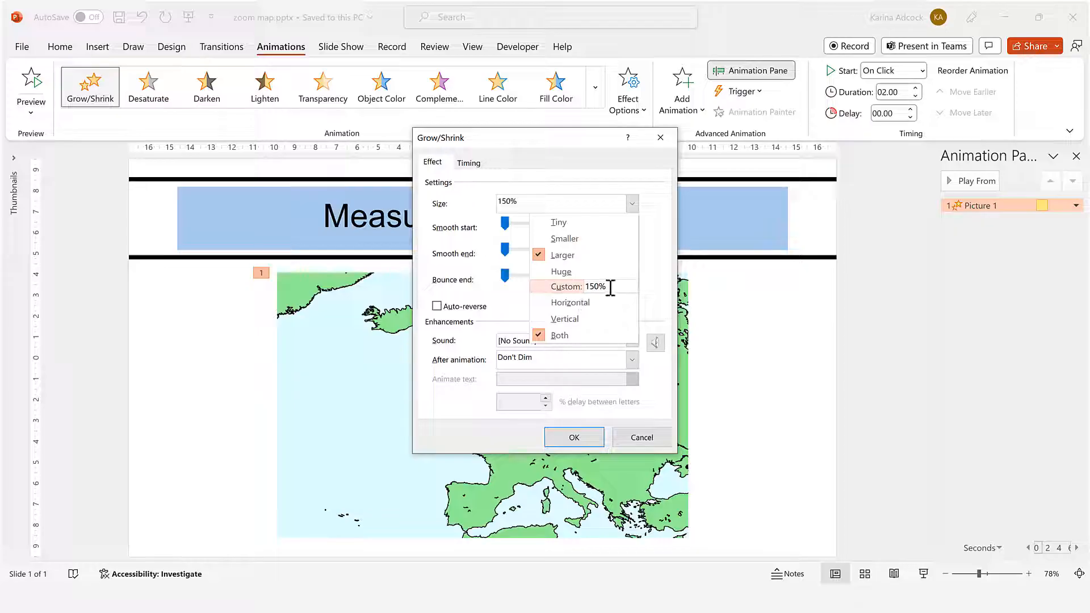
type("200")
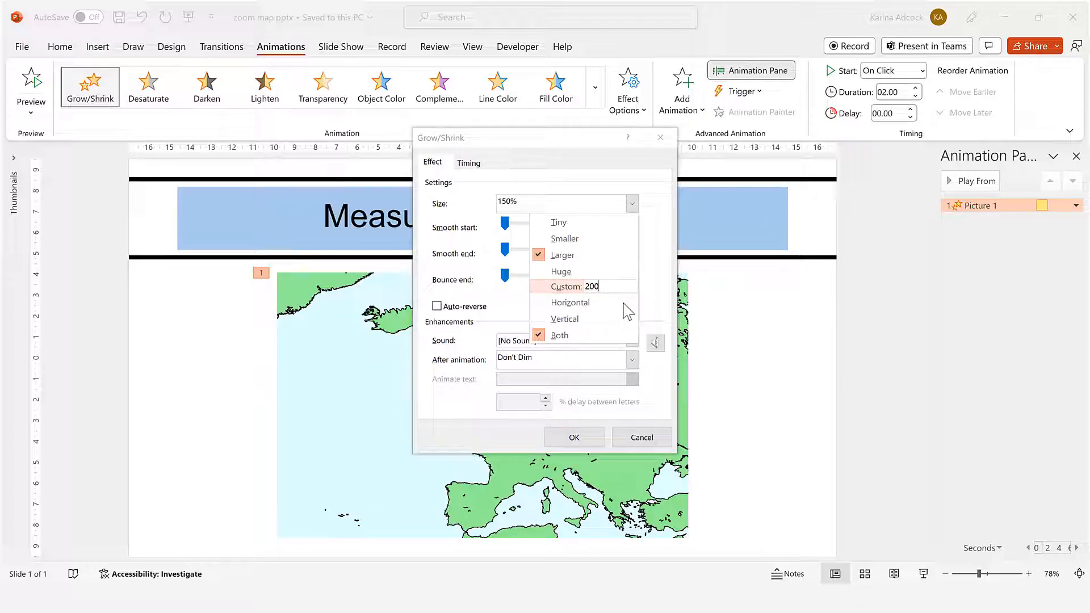
left_click(591, 286)
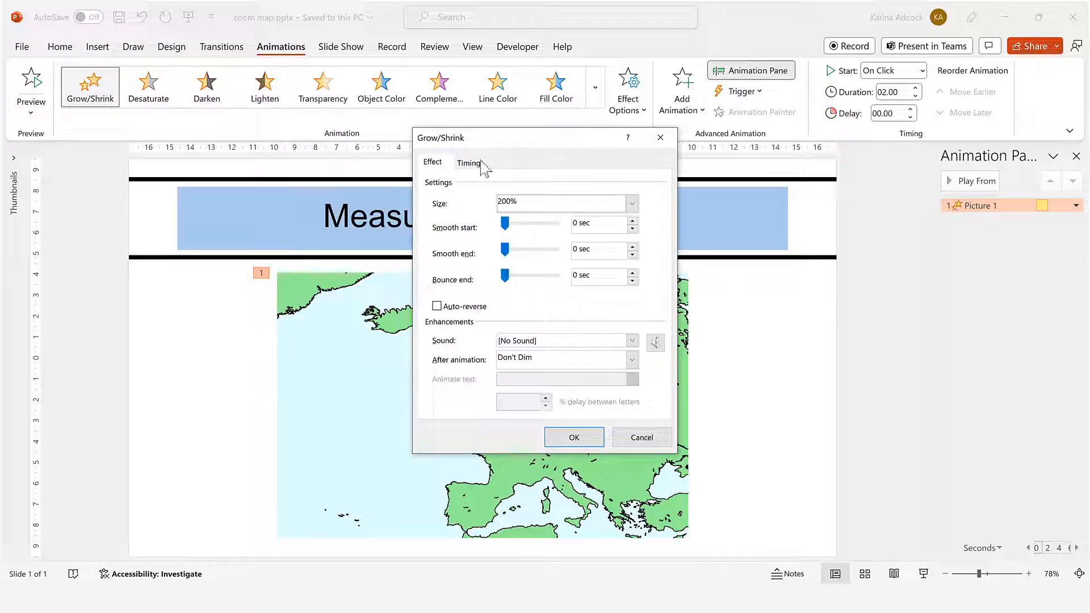
left_click(468, 163)
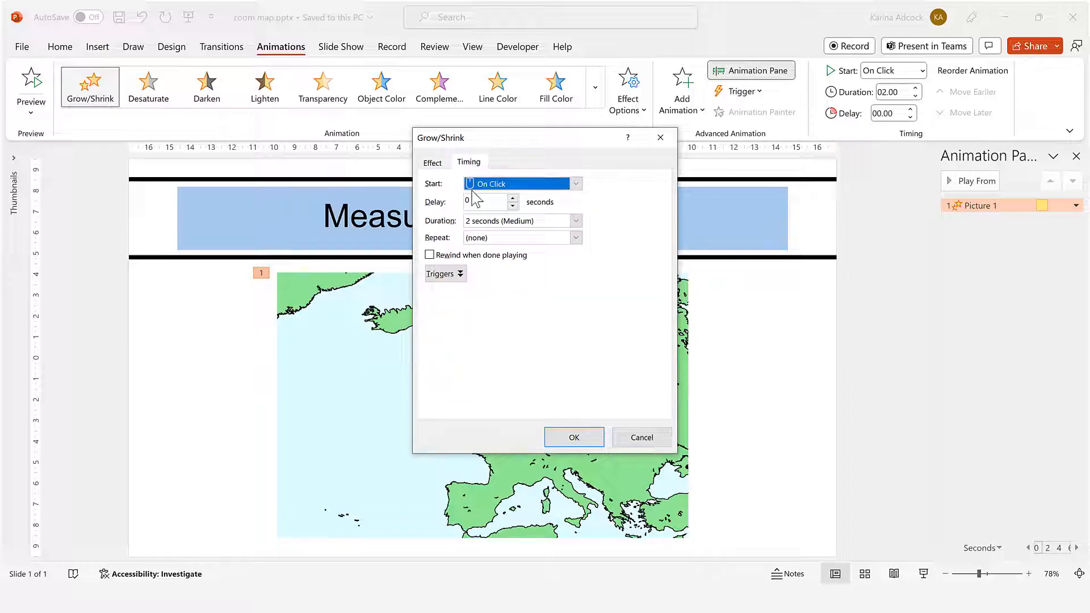
left_click(576, 221)
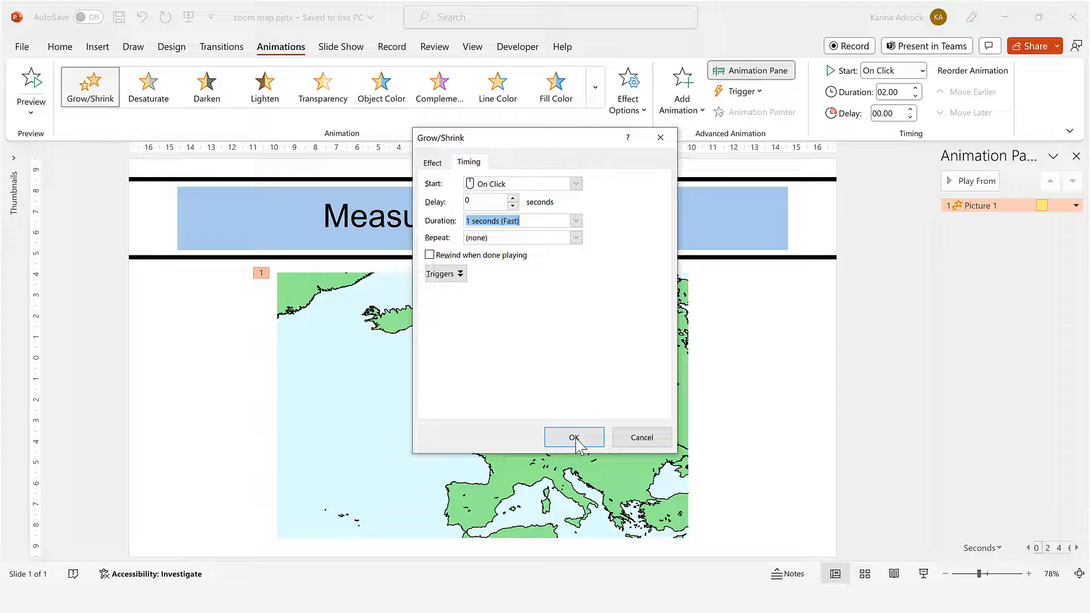
left_click(574, 437)
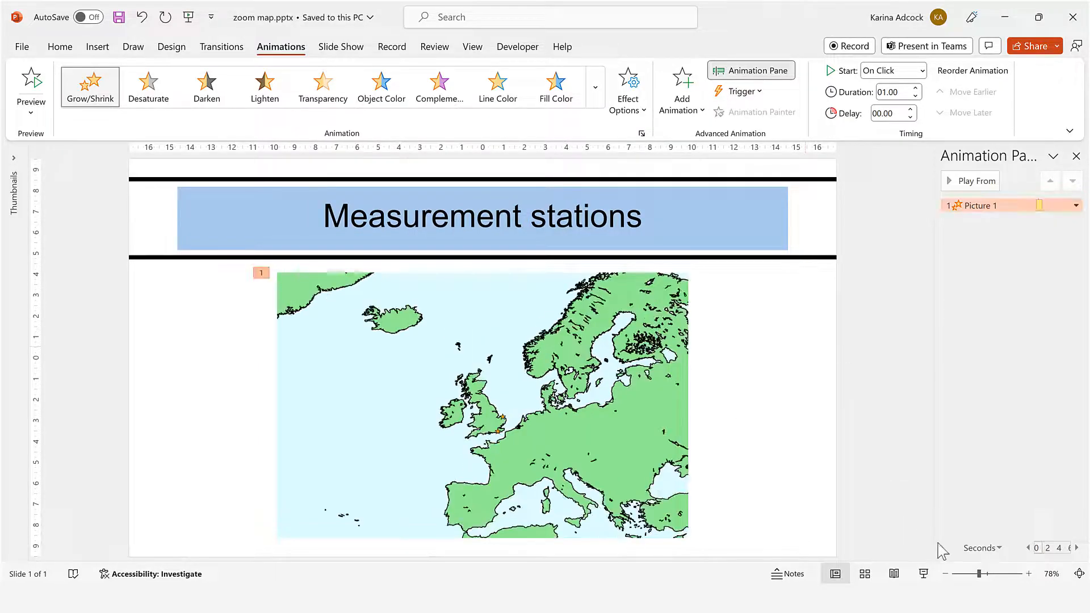
mouse_move(917, 344)
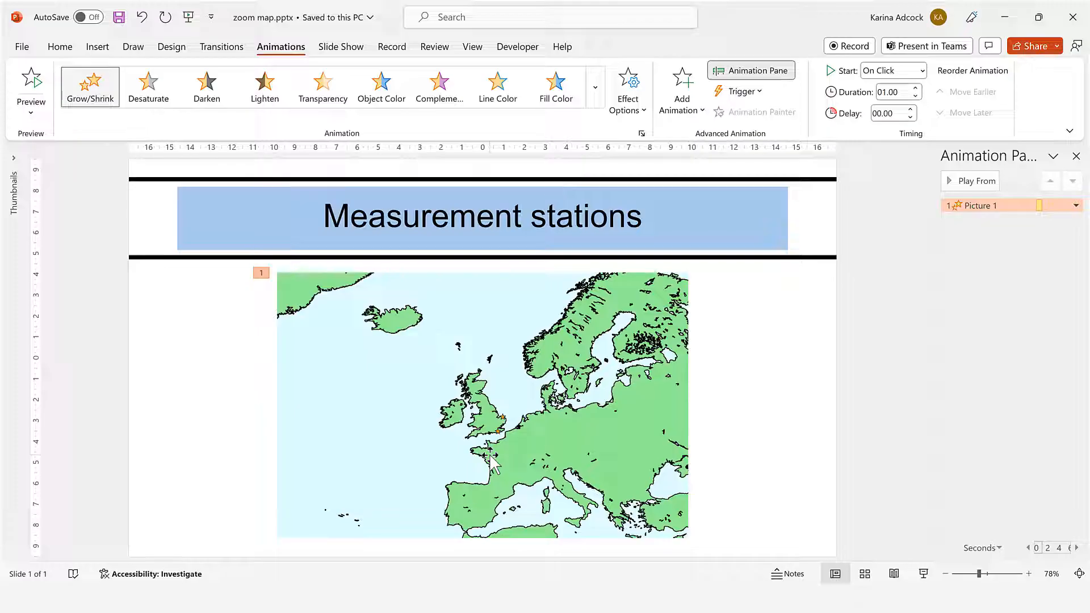
left_click(496, 465)
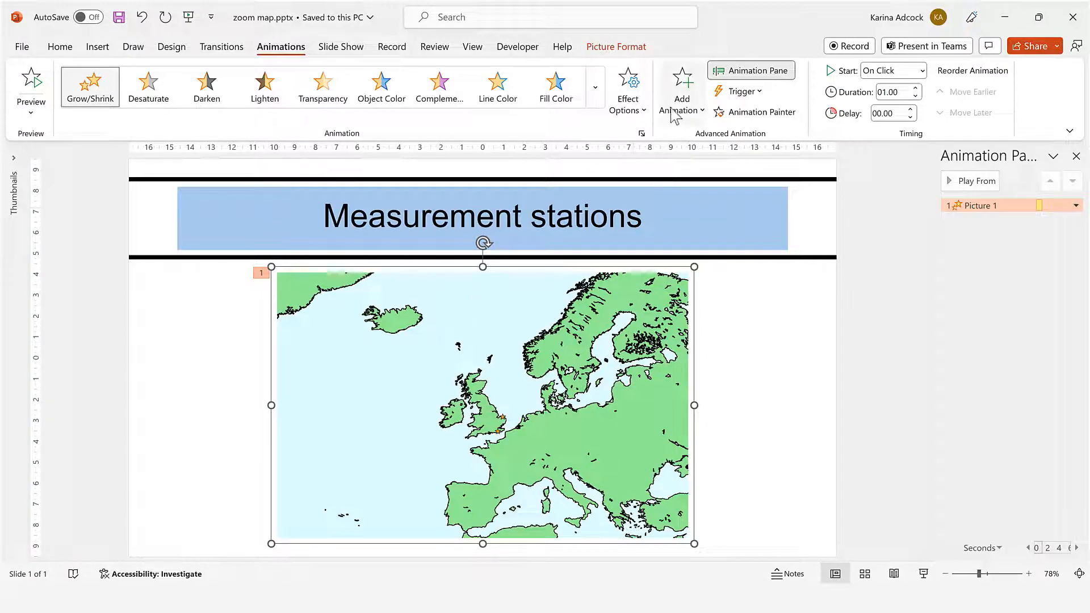
Add a Lines motion path as the map's second animation.
left_click(682, 91)
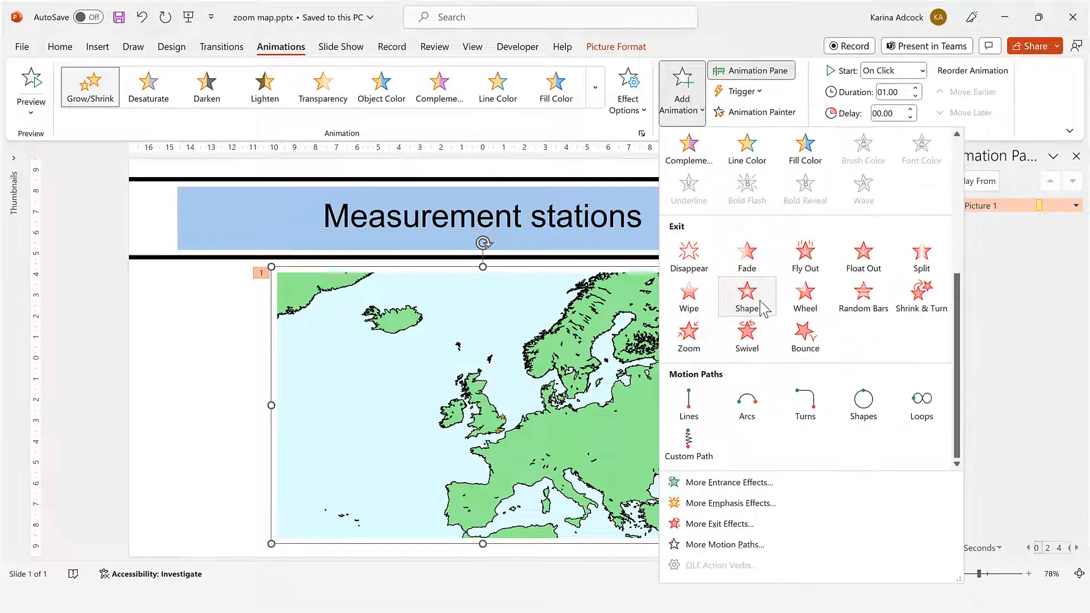
mouse_move(701, 418)
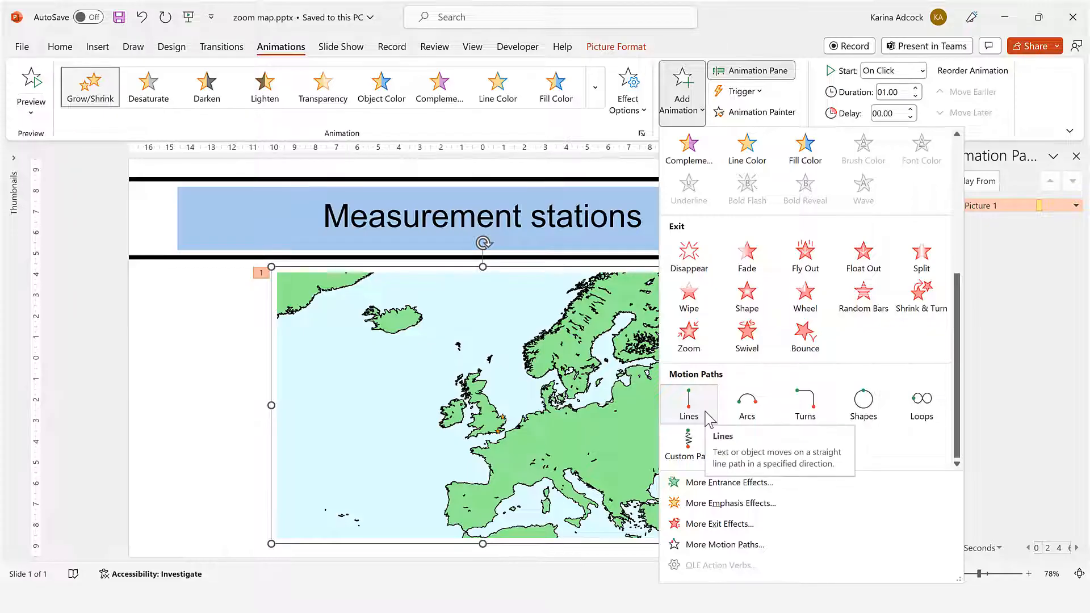
left_click(689, 404)
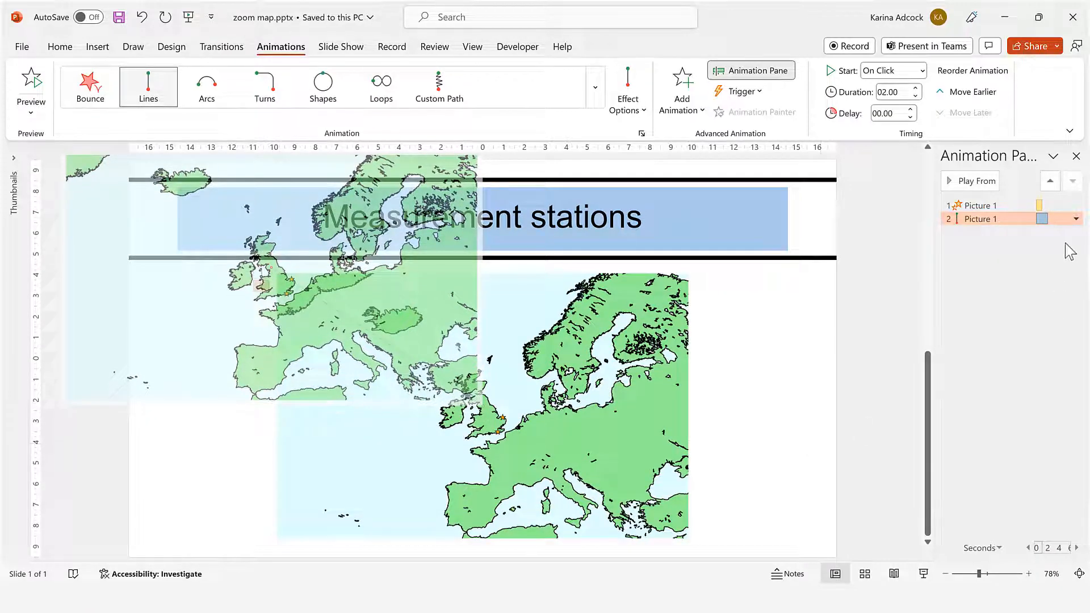
Set the motion path to Start With Previous with a 1-second (Fast) duration.
left_click(1076, 218)
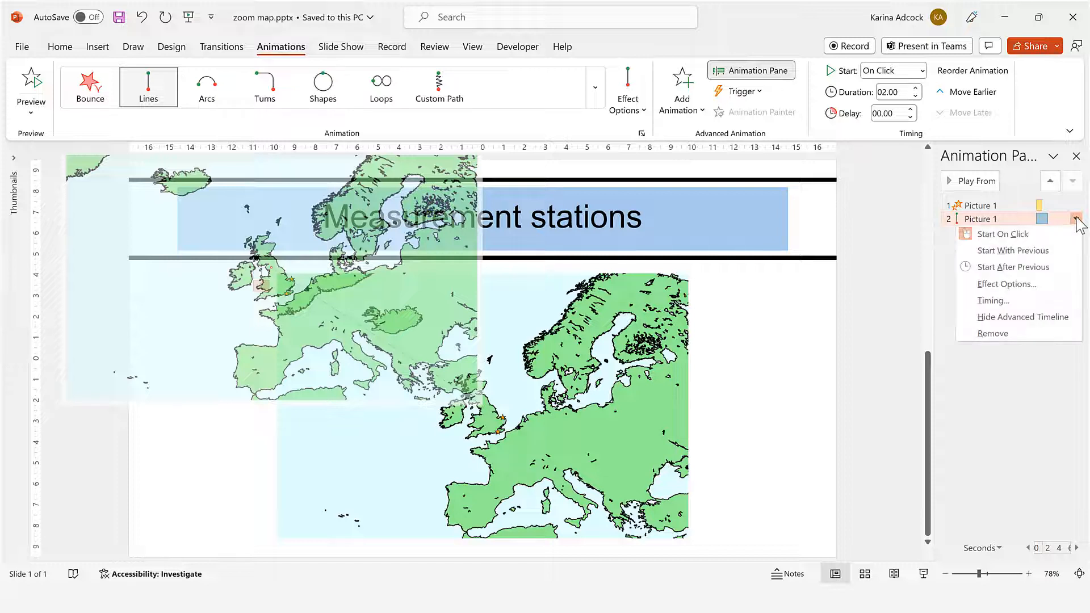
mouse_move(1013, 250)
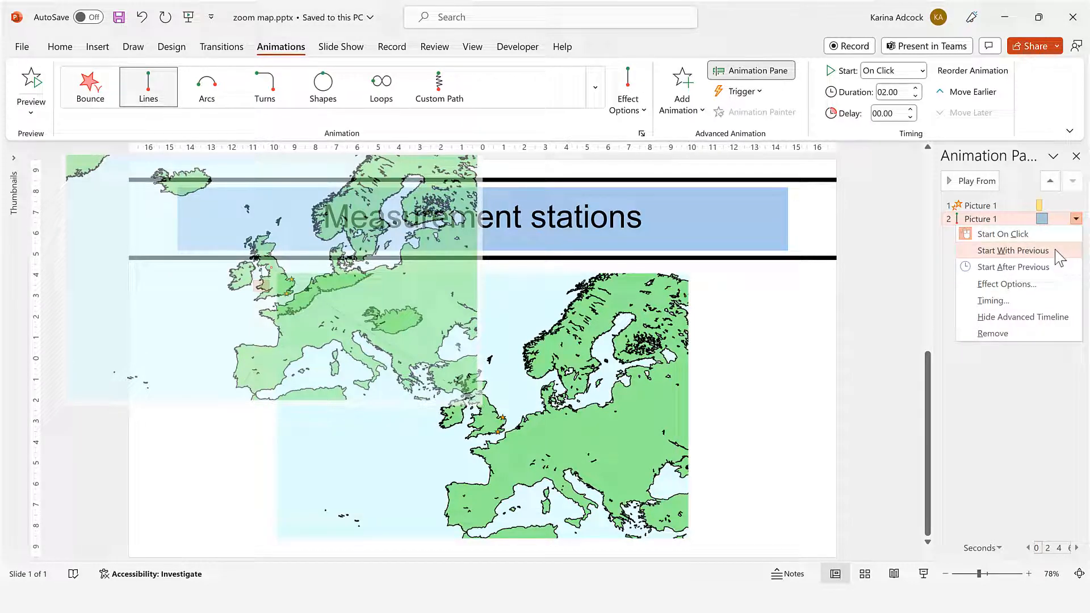
left_click(1013, 251)
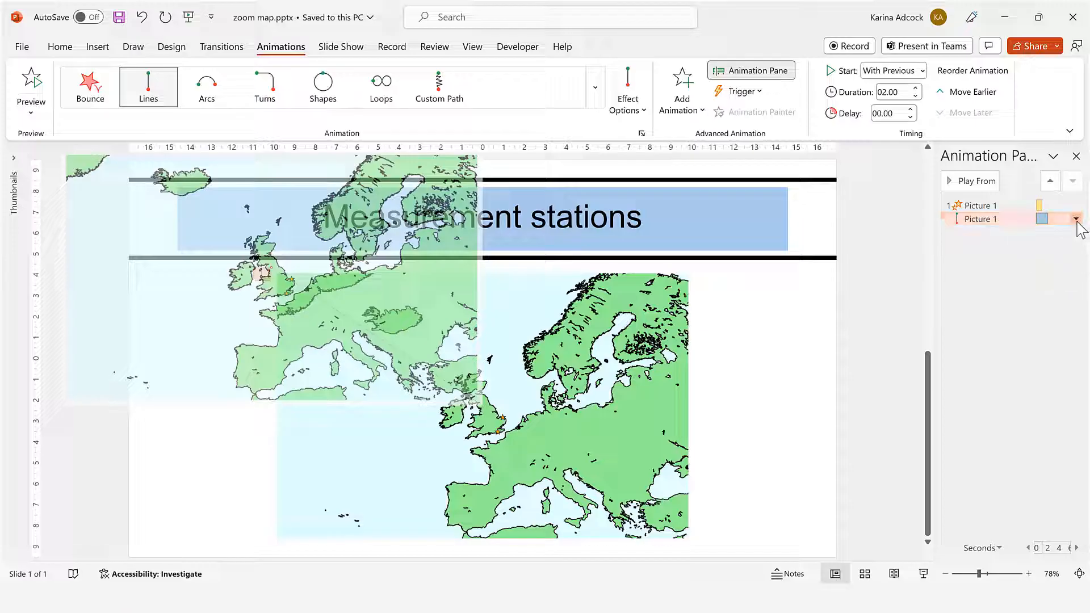
left_click(1075, 219)
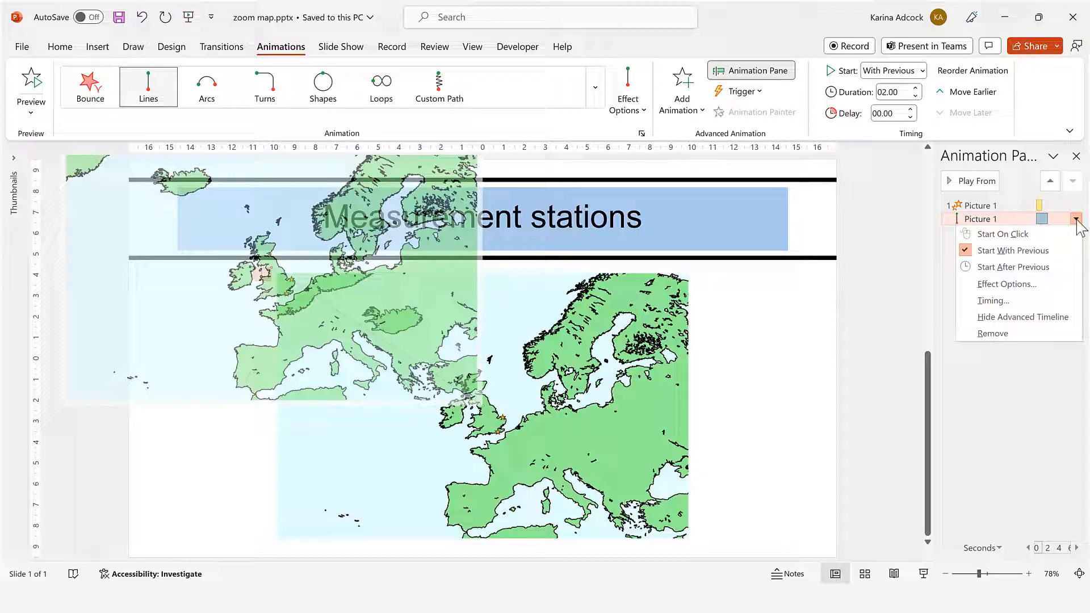
mouse_move(1008, 284)
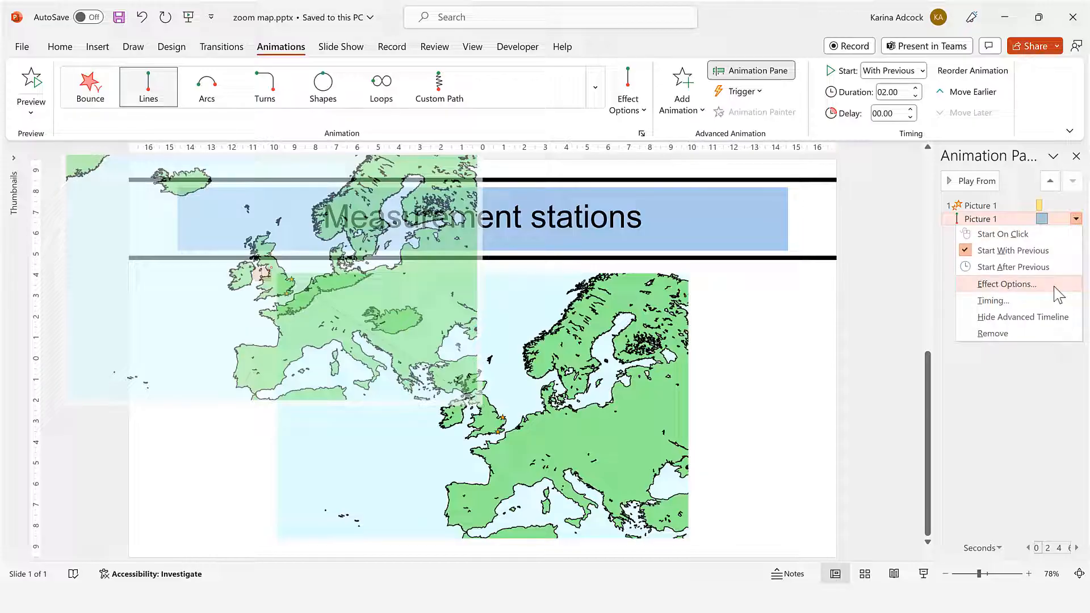
left_click(1007, 284)
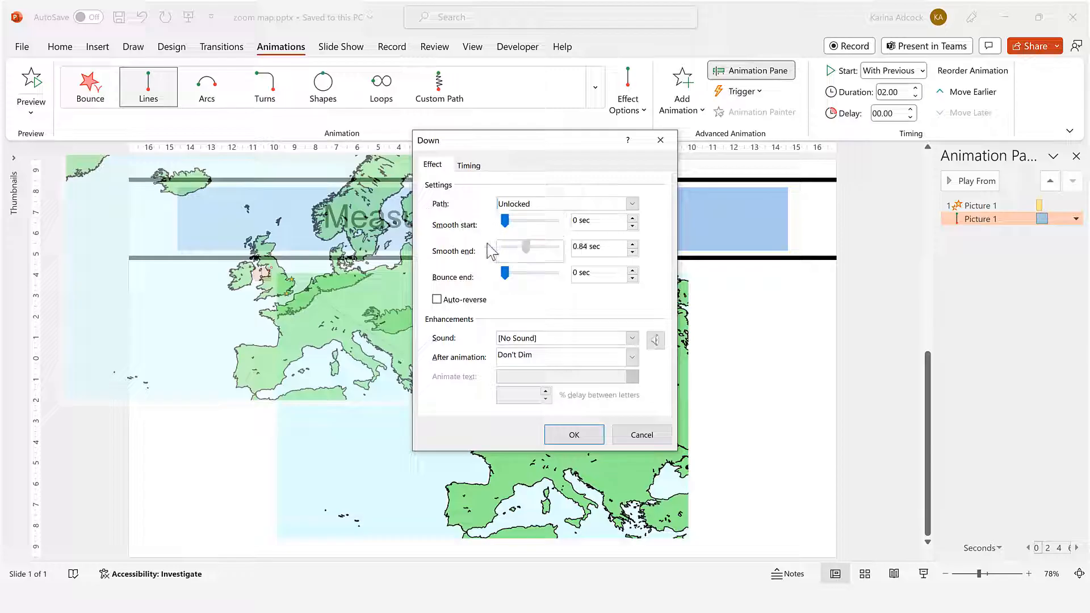
left_click(469, 165)
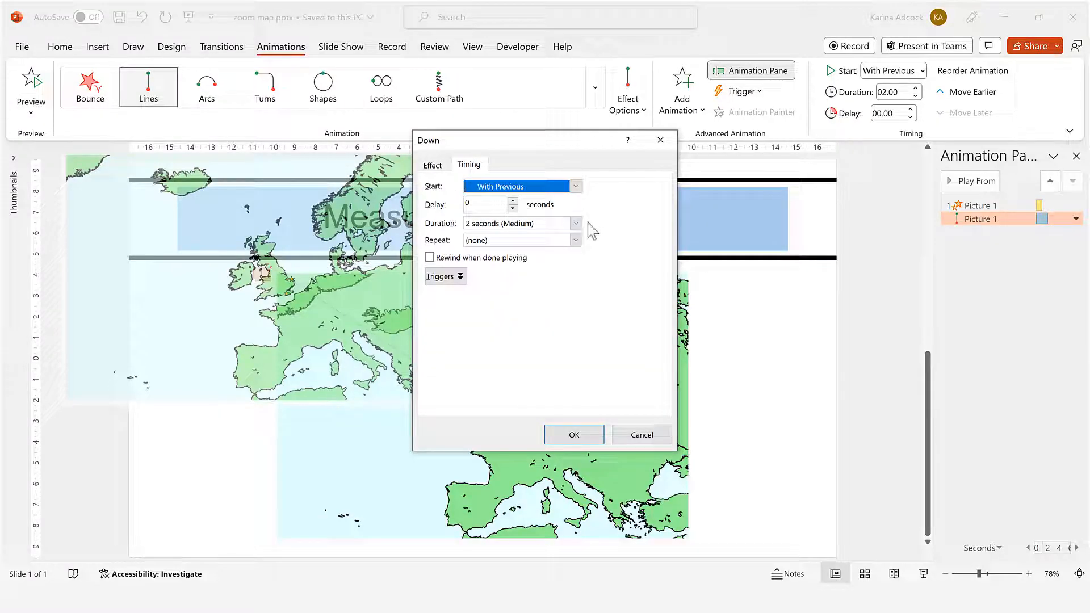
left_click(576, 223)
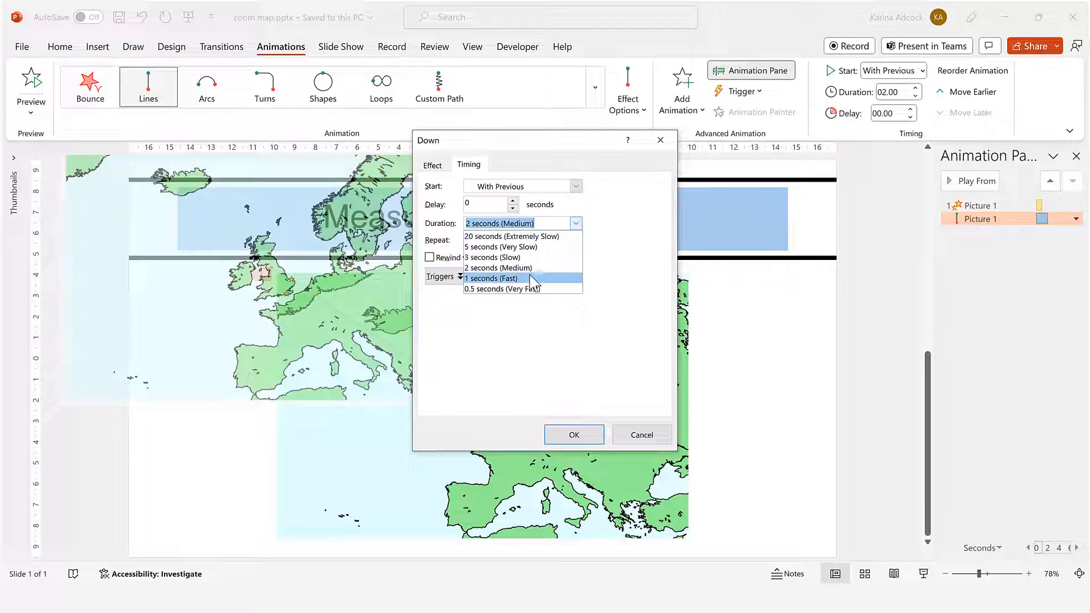
left_click(491, 279)
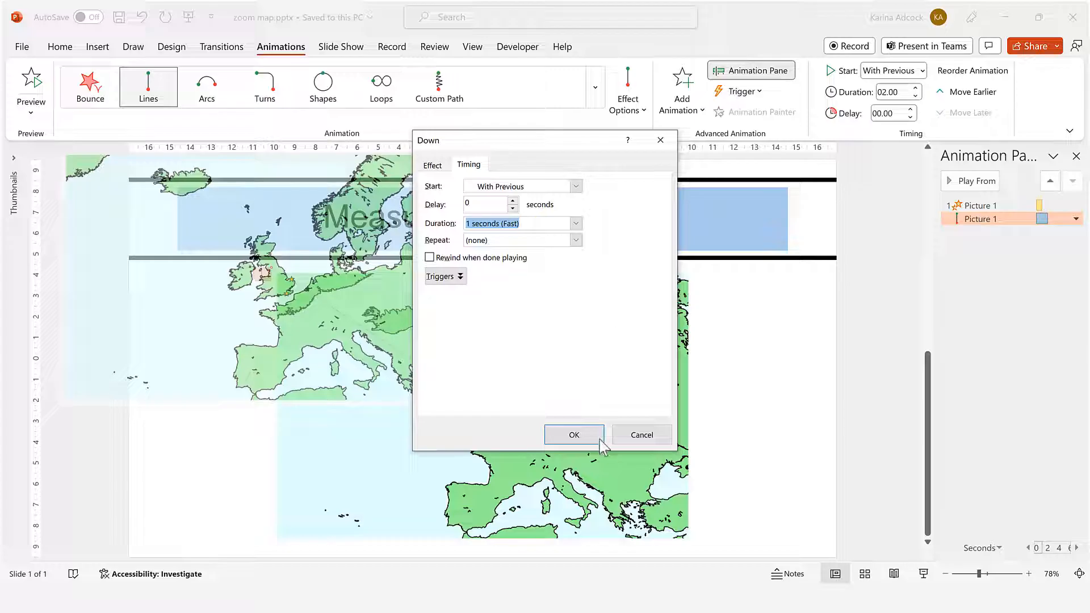
left_click(574, 434)
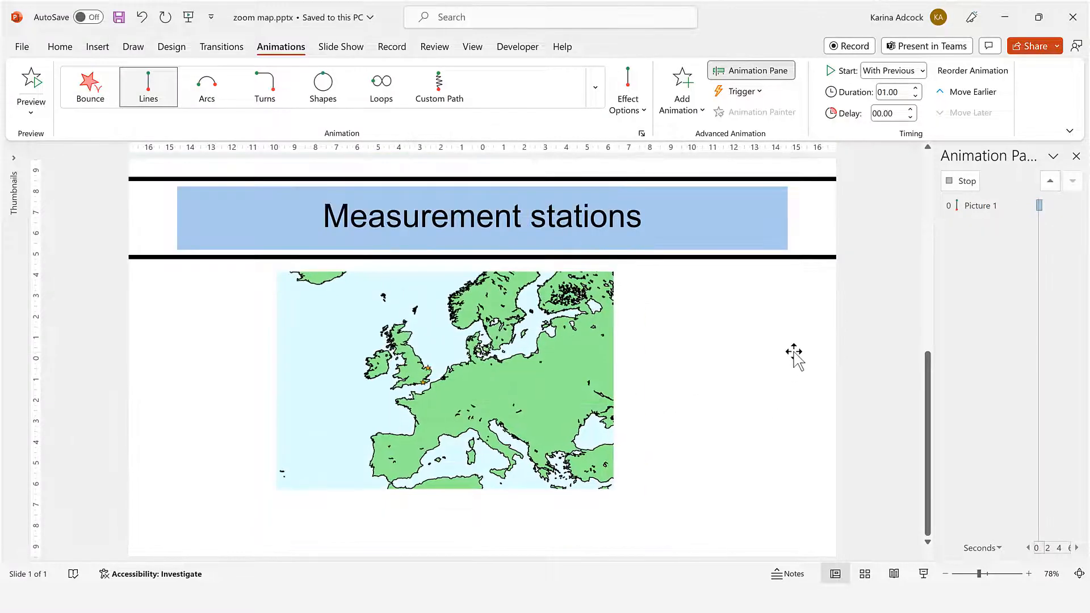